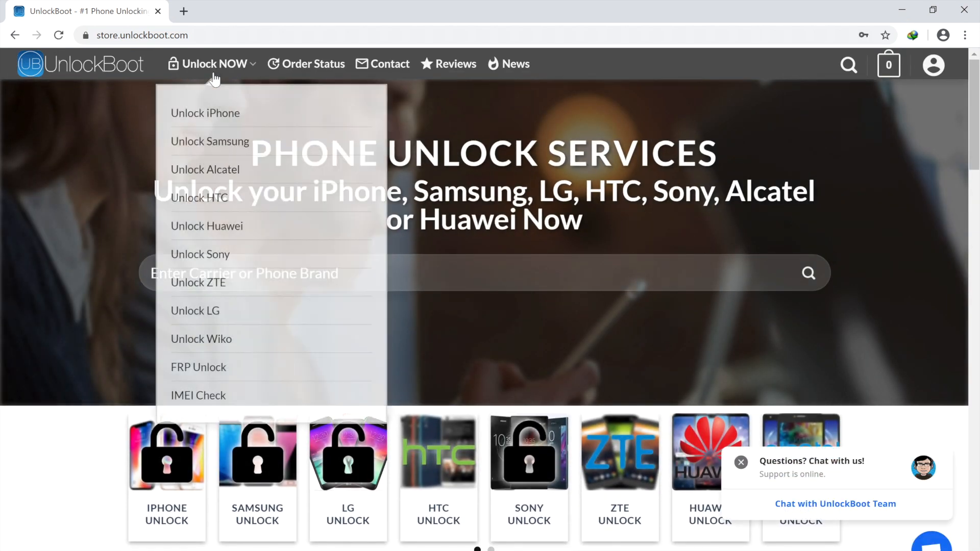
Step: Reach the Unlock Samsung page and expand the Service list of unlock options
click(209, 141)
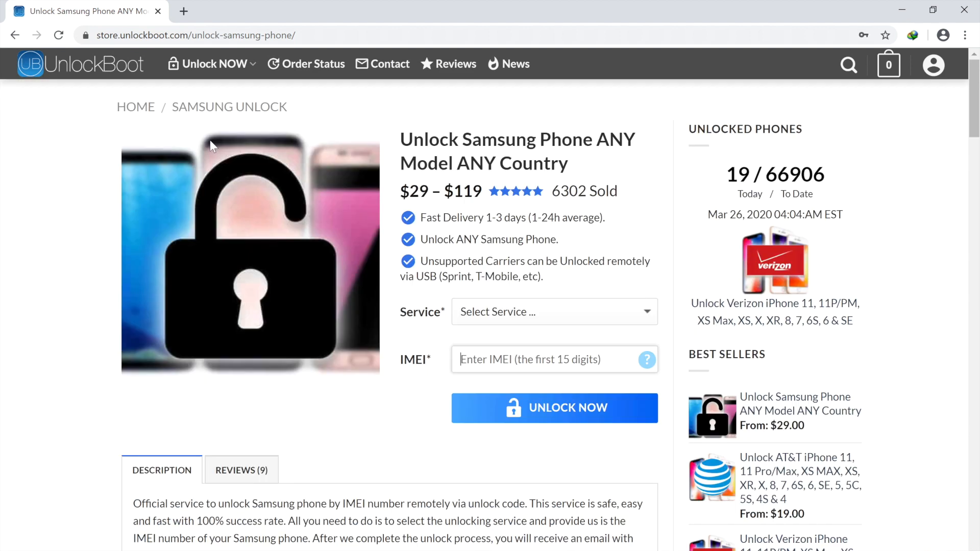
click(552, 313)
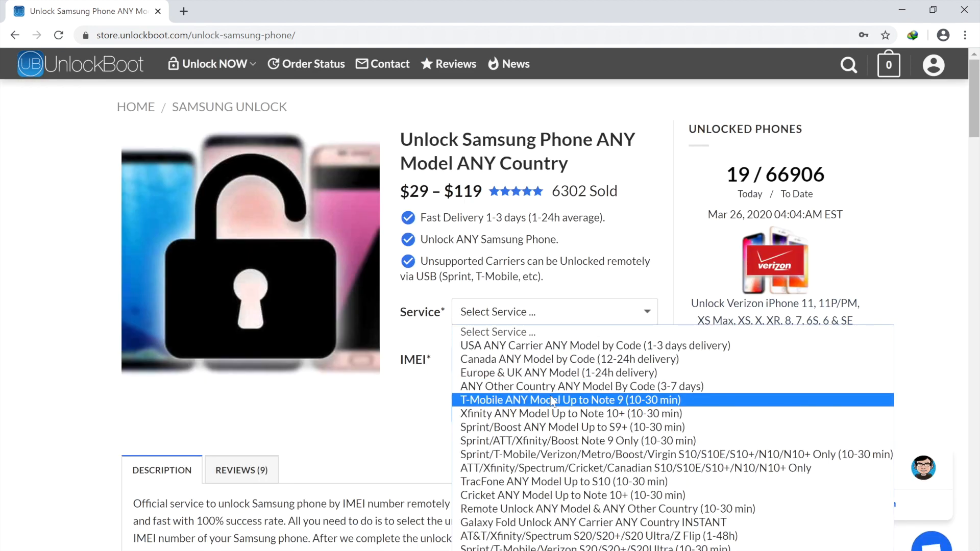
mouse_move(571, 427)
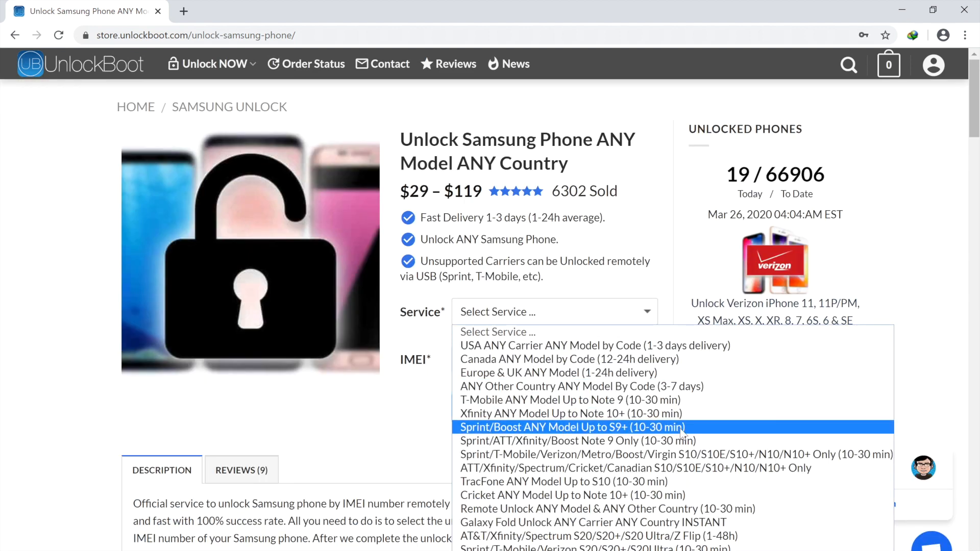
click(572, 427)
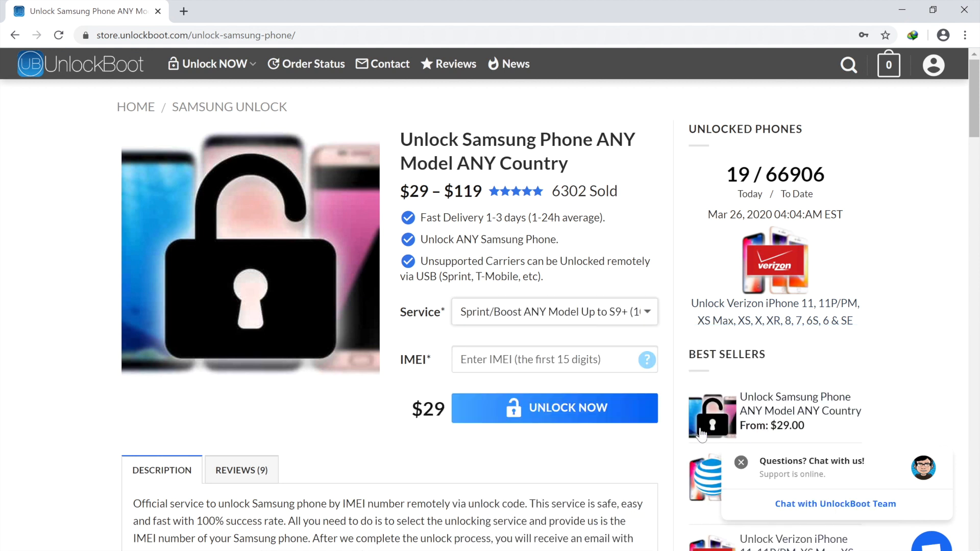
text(357)
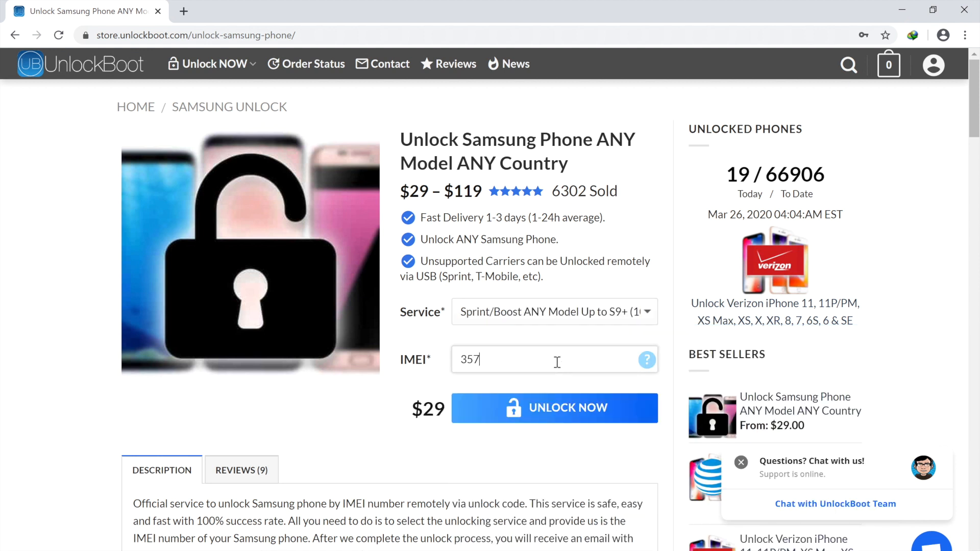
text(342190)
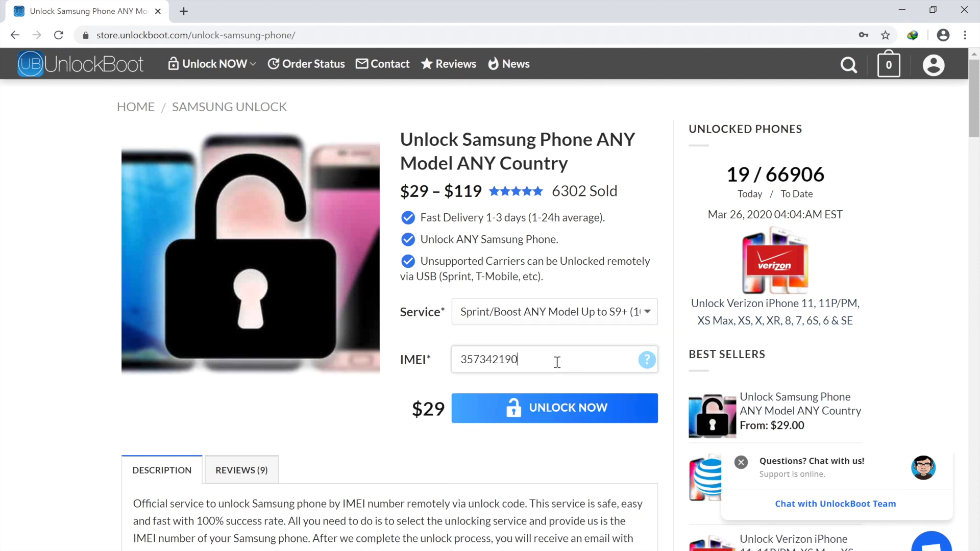
text(1221077)
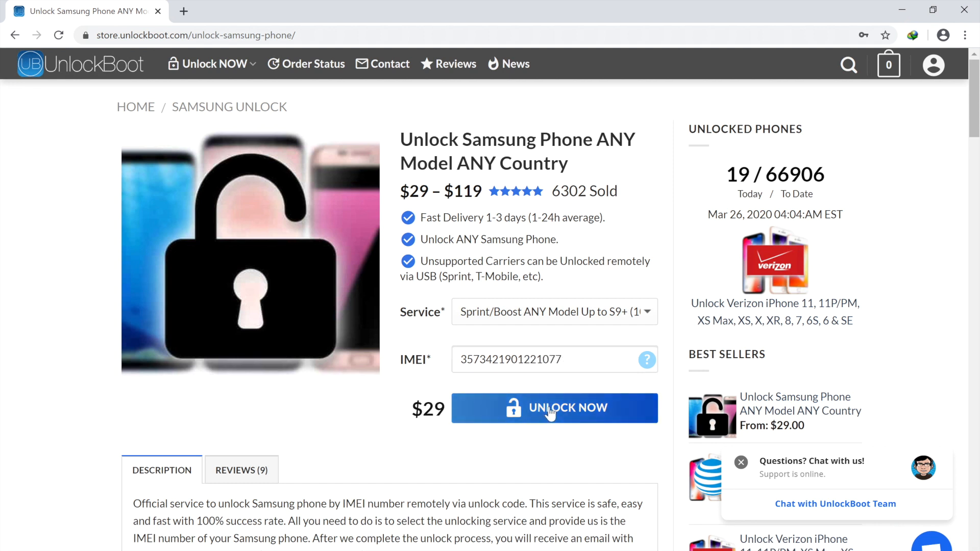
click(553, 407)
text(gmail)
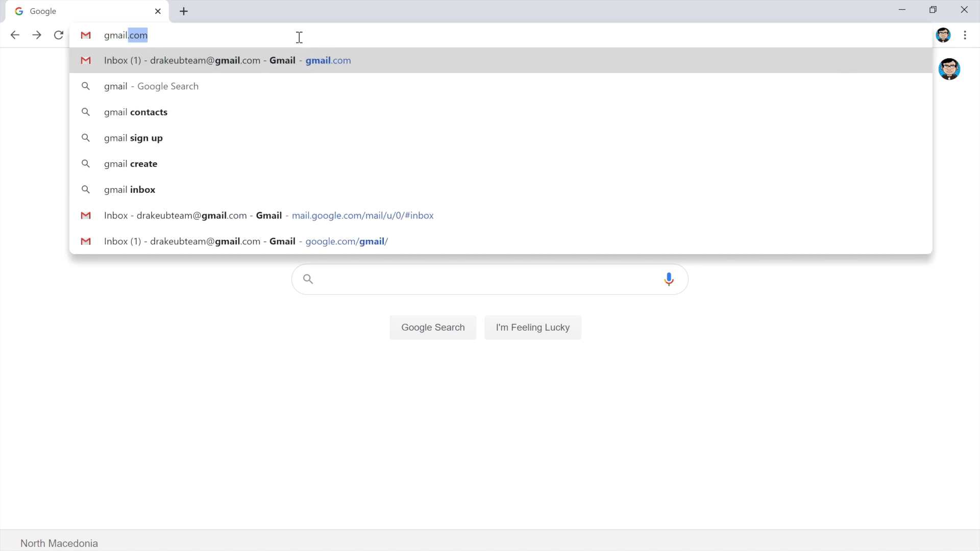
Step: Load gmail.com and read the UnlockBoot order note e-mail
key(Return)
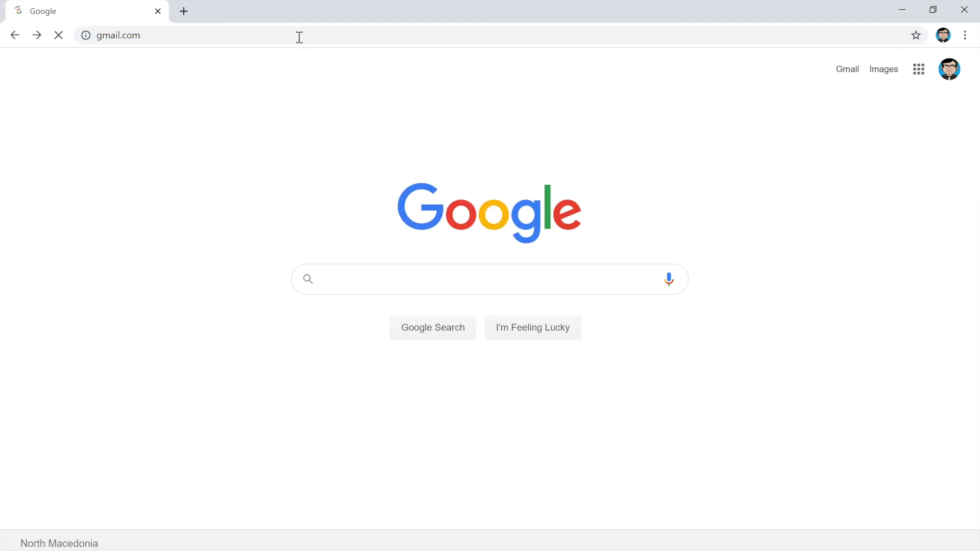
key(Return)
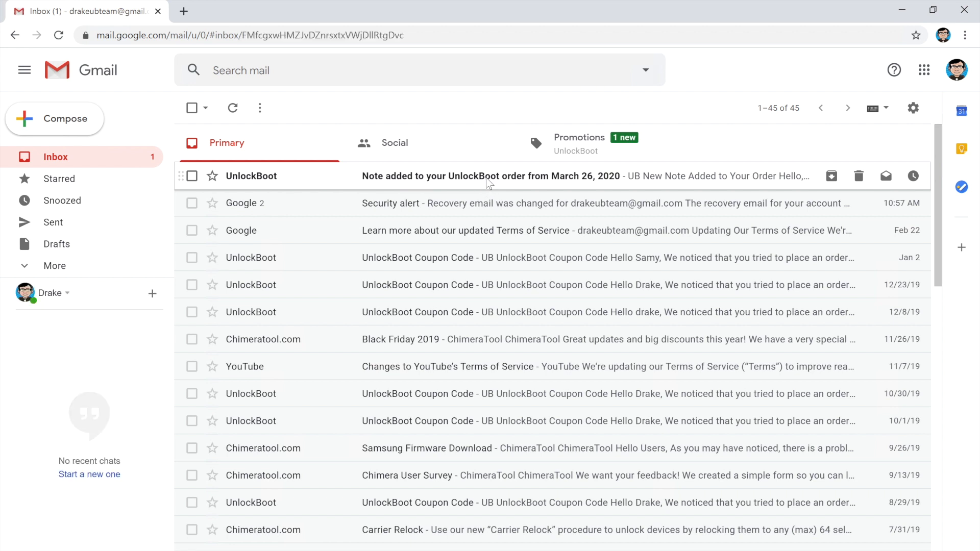
click(491, 175)
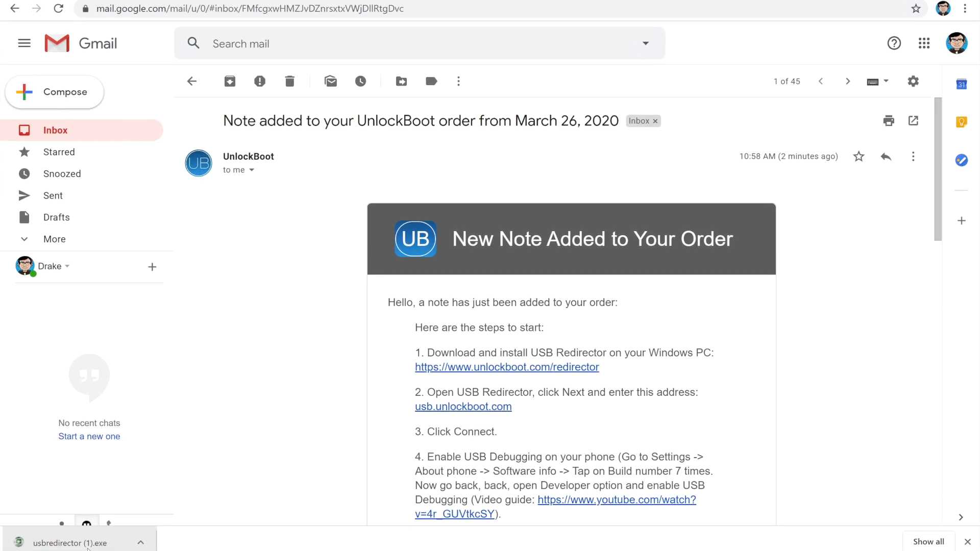
Step: Launch the downloaded usbredirector installer and allow it in User Account Control
click(56, 542)
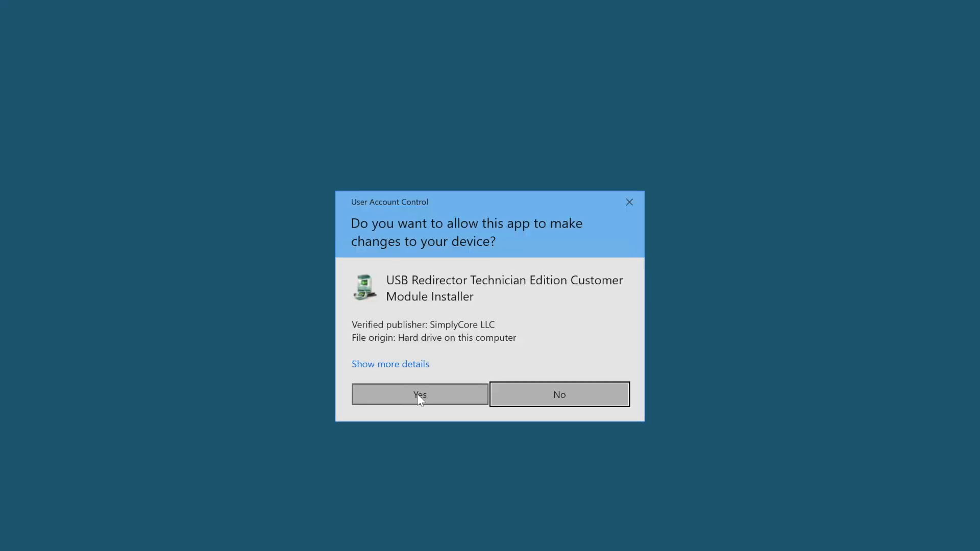
click(419, 394)
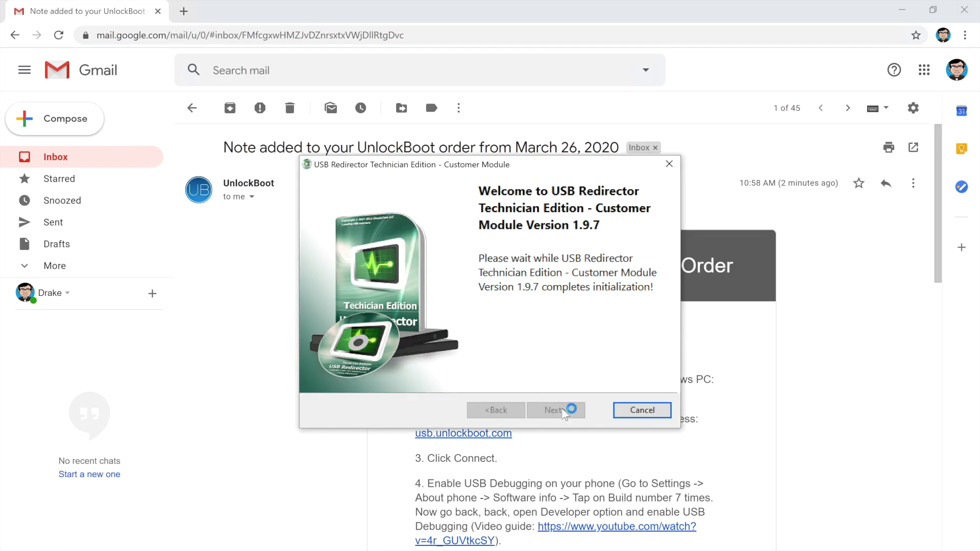
Step: Pass the welcome page and connect to remote technician usb.unlockboot.com
click(552, 410)
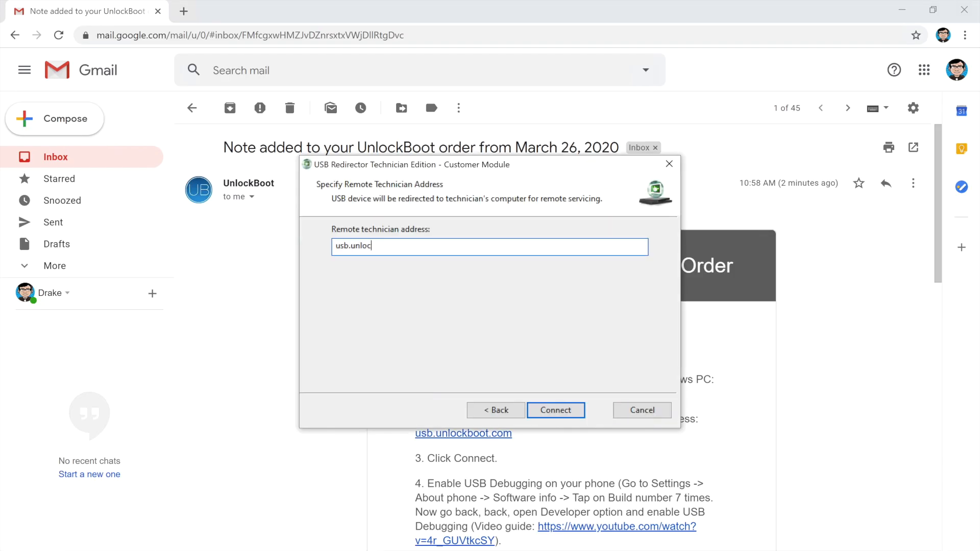
click(554, 411)
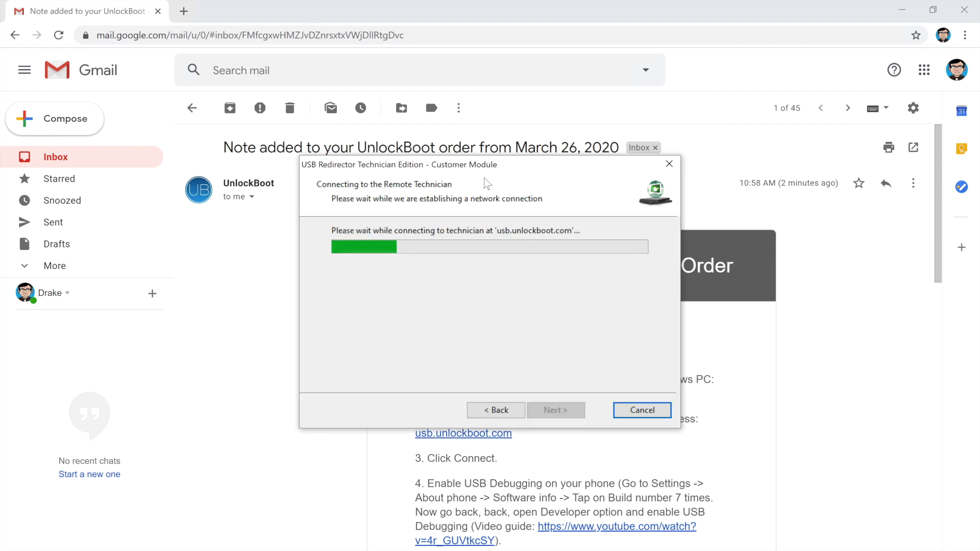